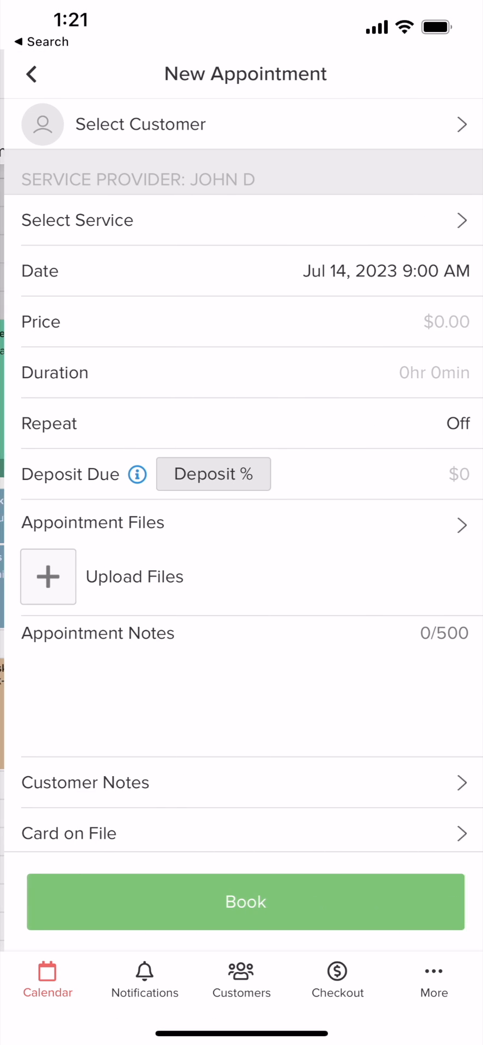
left_click(30, 73)
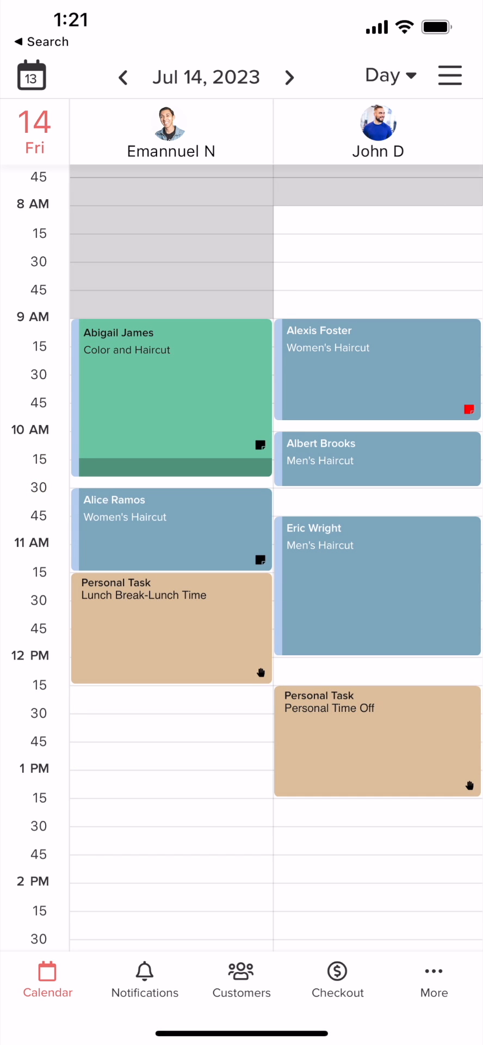
left_click(124, 77)
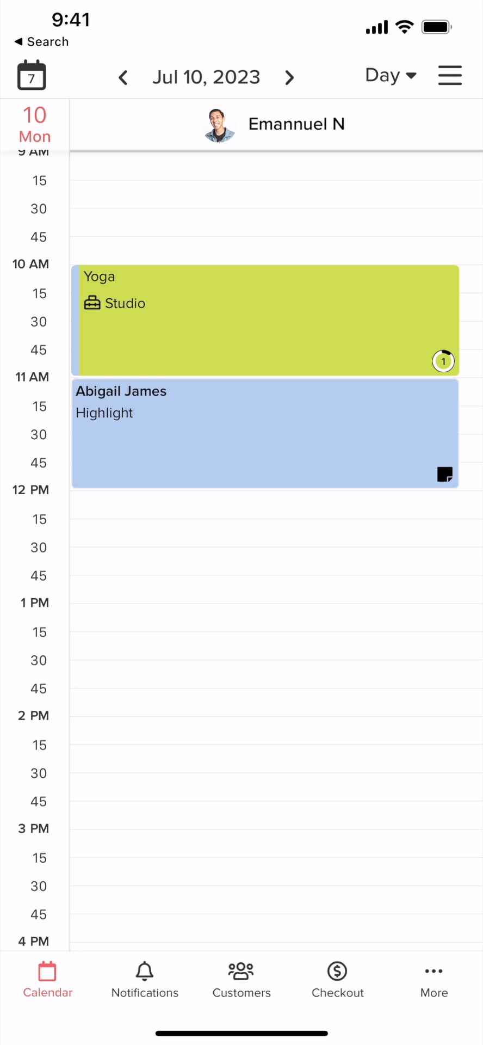
Open Calendar Navigation and try its toolbar tools, including the 24 hrs display toggle
left_click(47, 974)
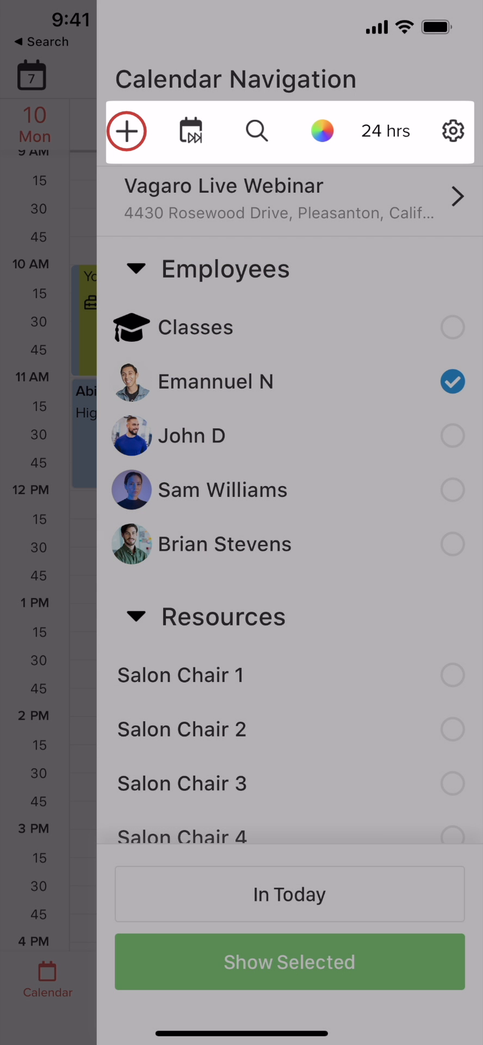
left_click(190, 130)
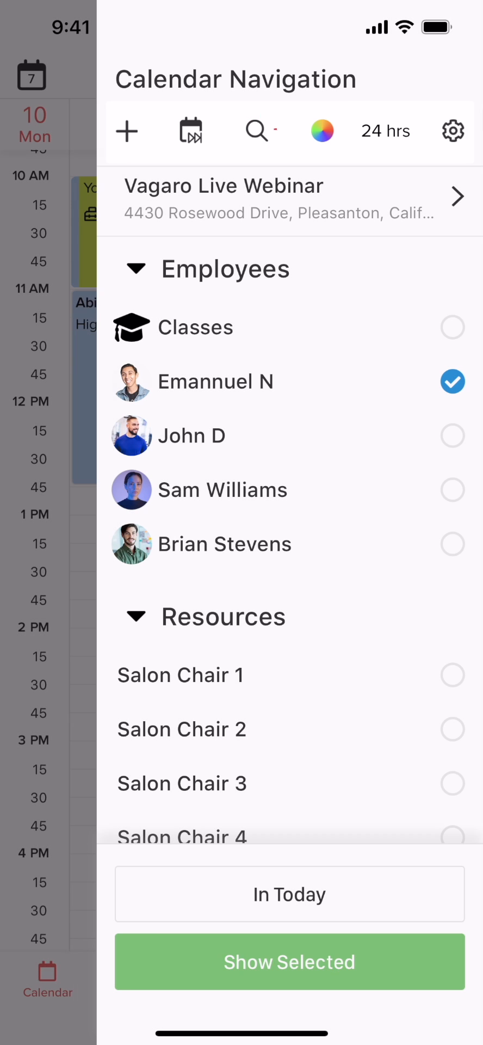
left_click(323, 131)
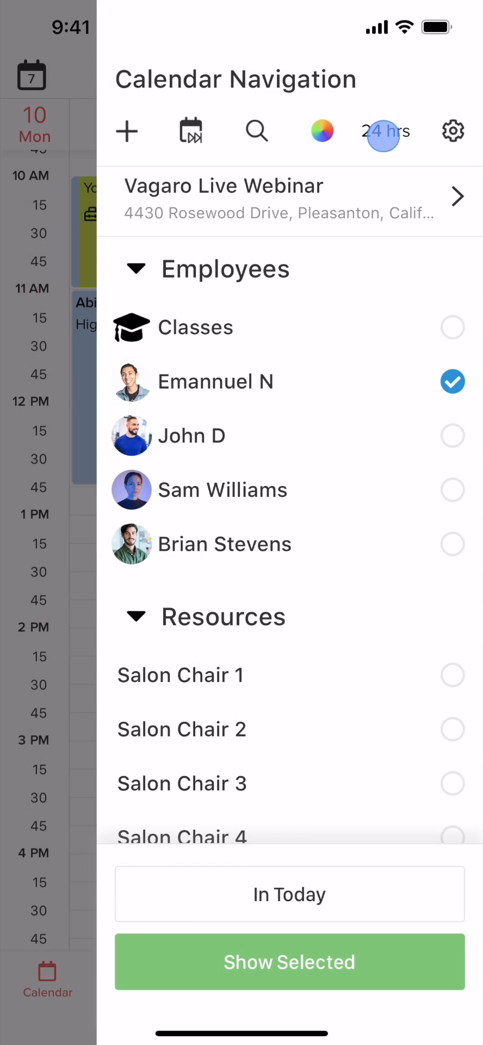
left_click(290, 962)
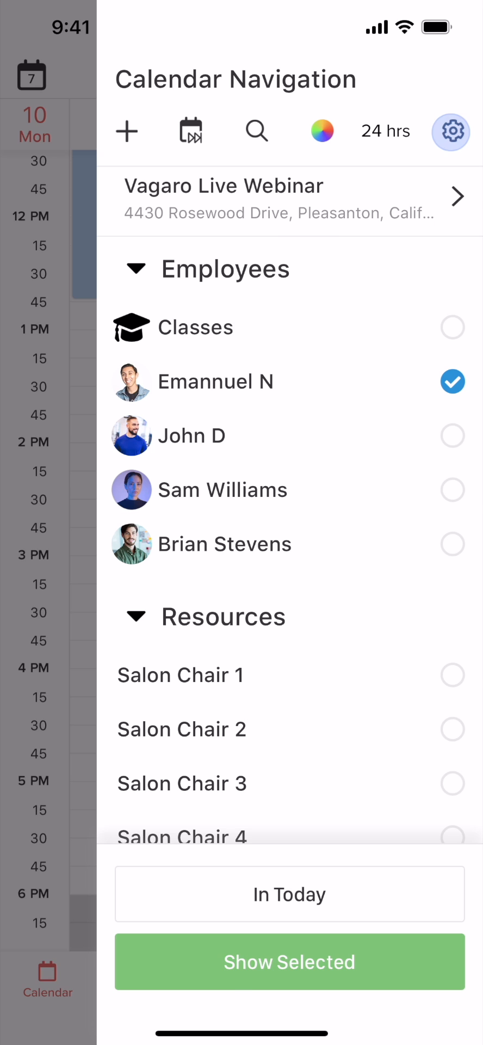
View the Calendar Configuration settings and return to the navigation panel
left_click(451, 130)
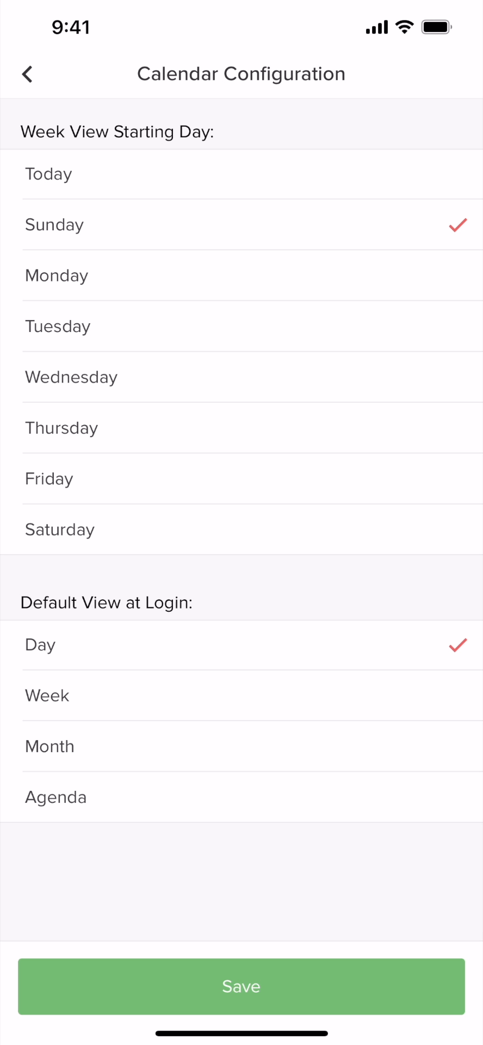
left_click(240, 987)
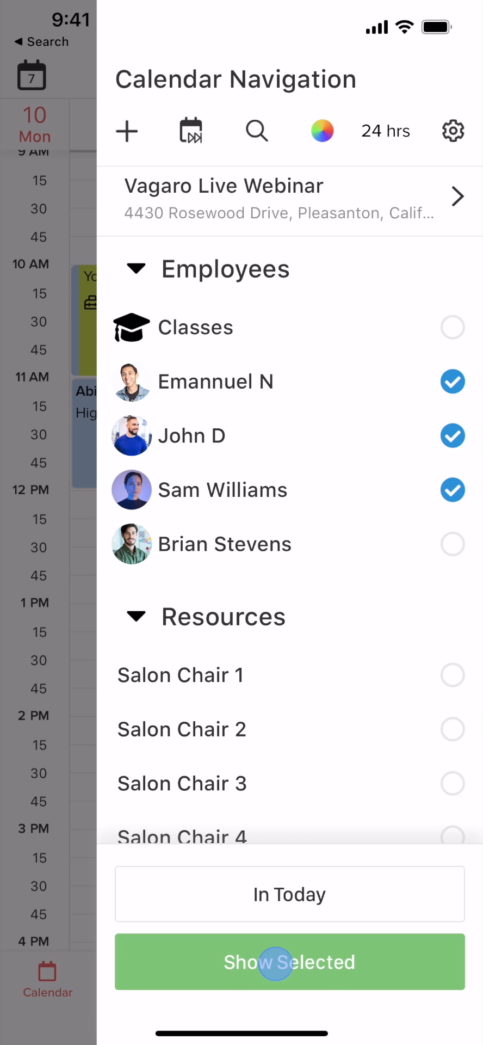
left_click(289, 962)
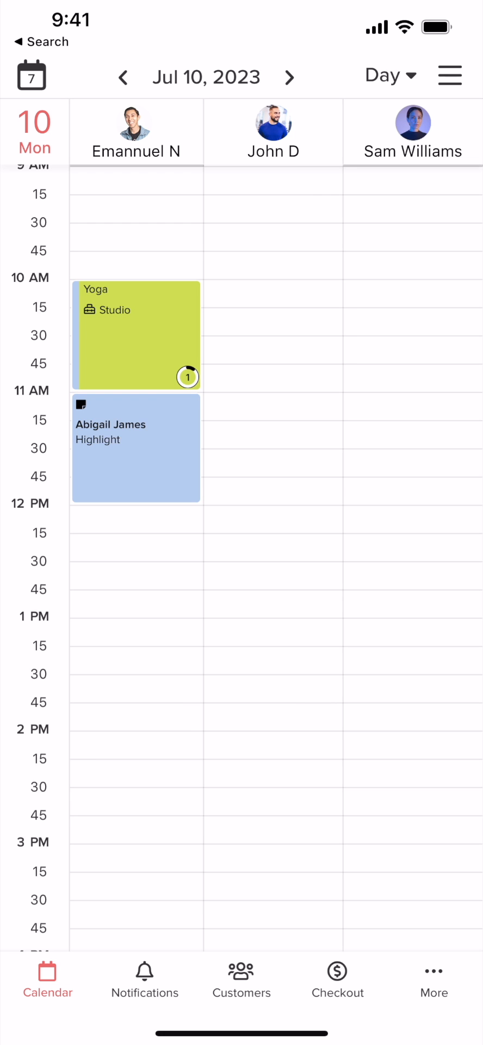
left_click(450, 76)
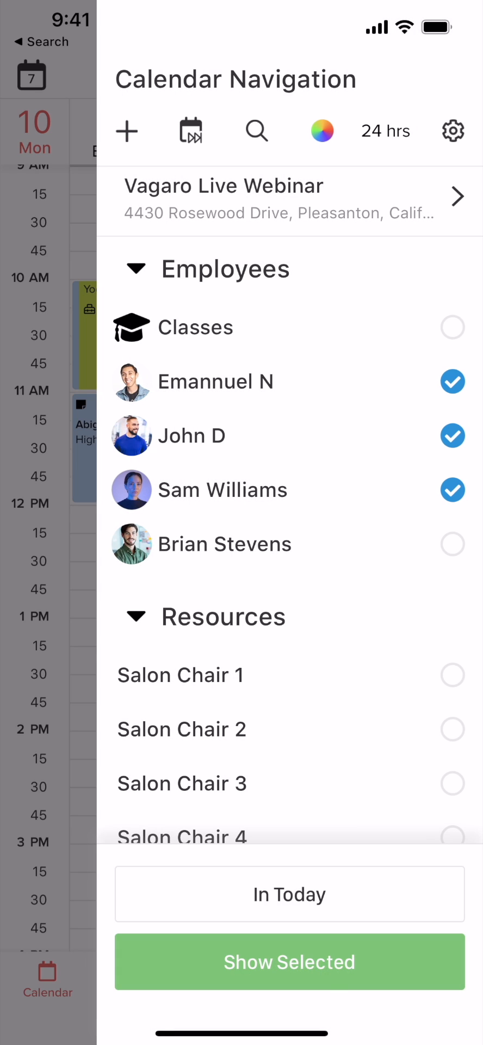
left_click(289, 962)
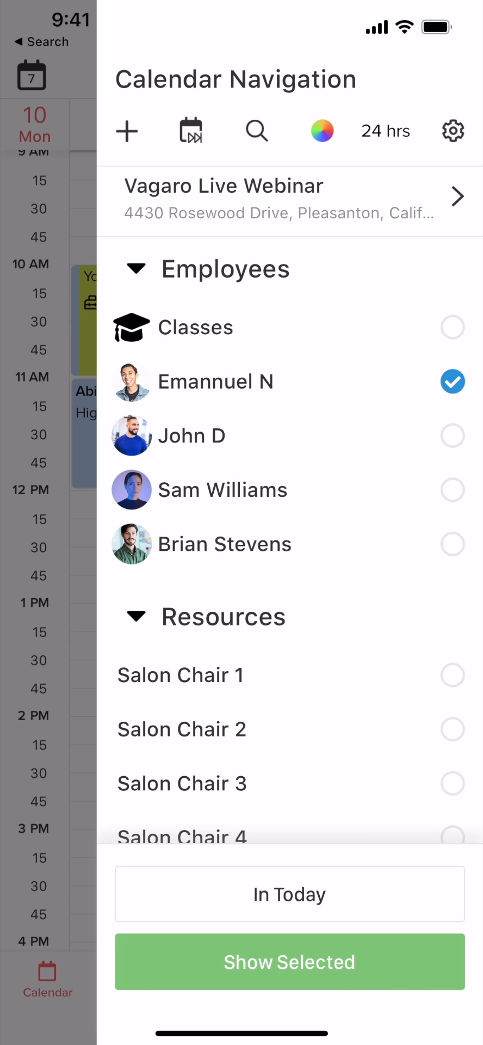
left_click(289, 961)
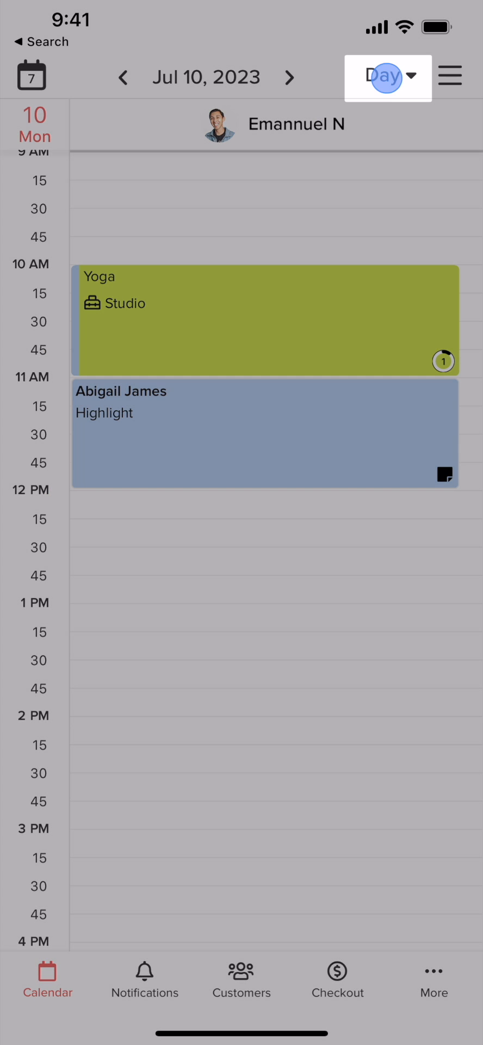
left_click(389, 77)
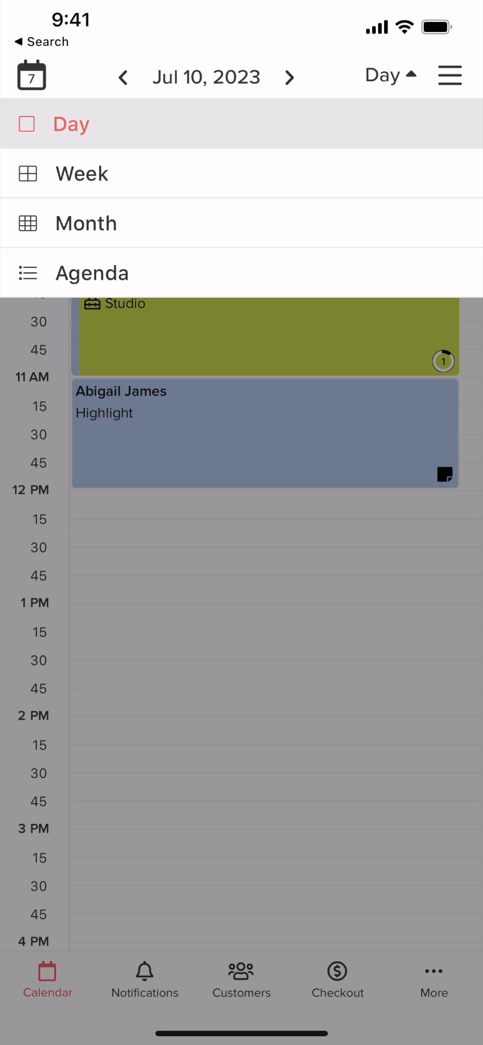
left_click(82, 173)
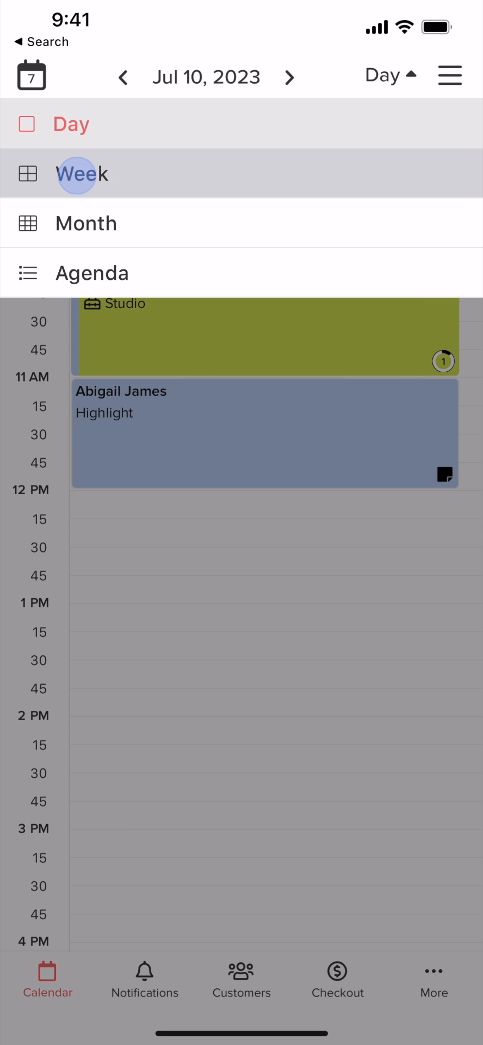
left_click(85, 223)
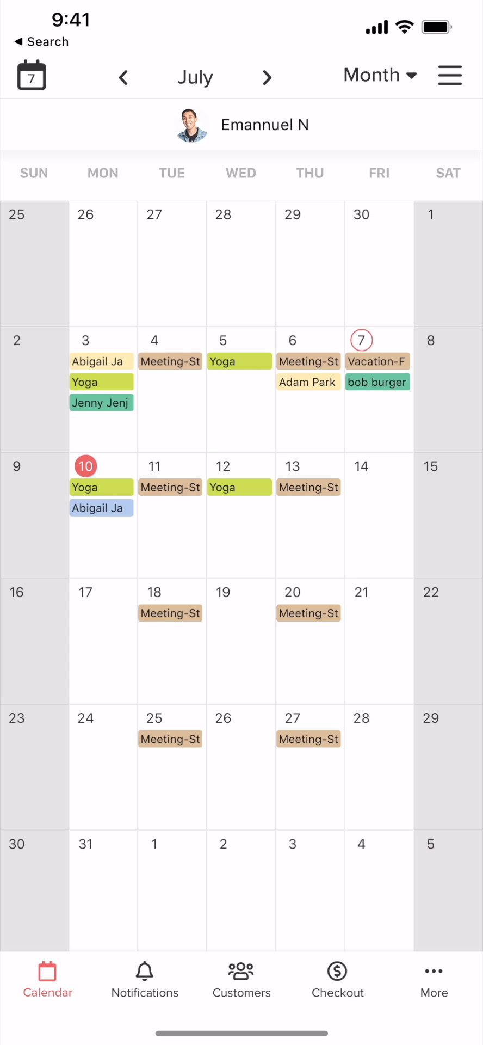
left_click(380, 75)
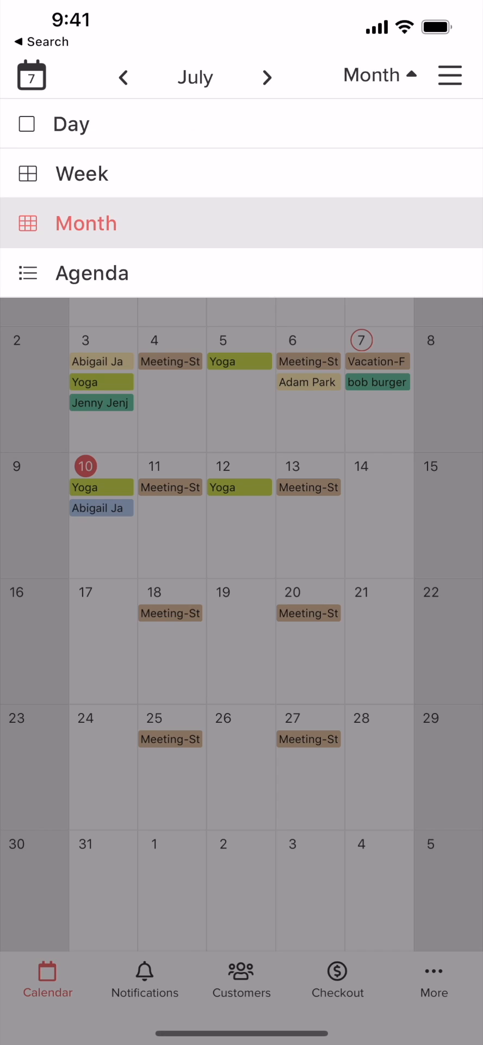
left_click(92, 273)
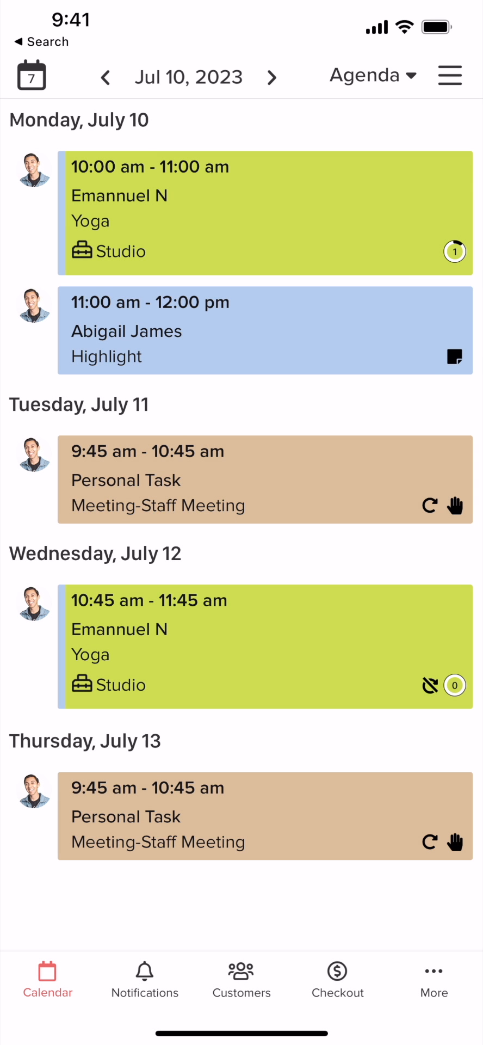
left_click(373, 75)
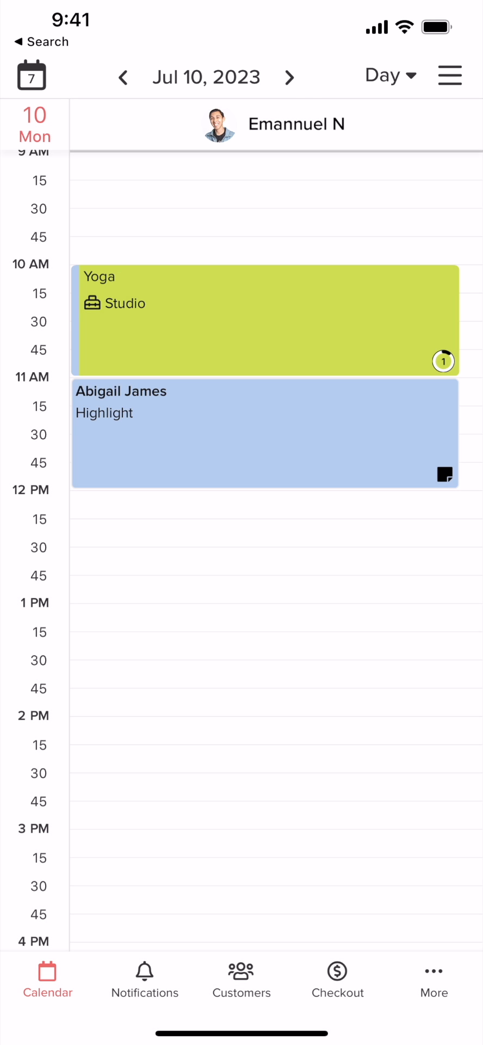
Go to Jul 11 and back to Jul 10, then select the empty 12:15 PM slot
left_click(290, 77)
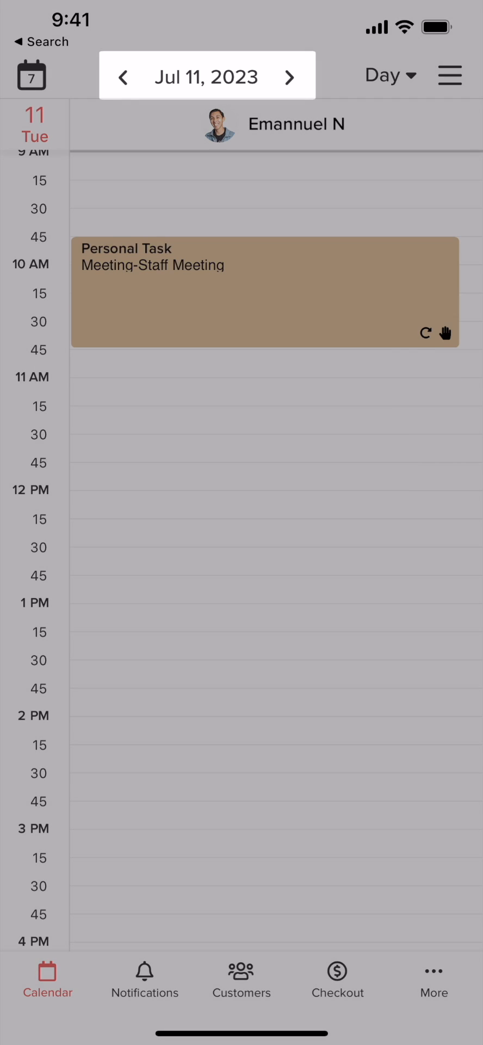
left_click(125, 76)
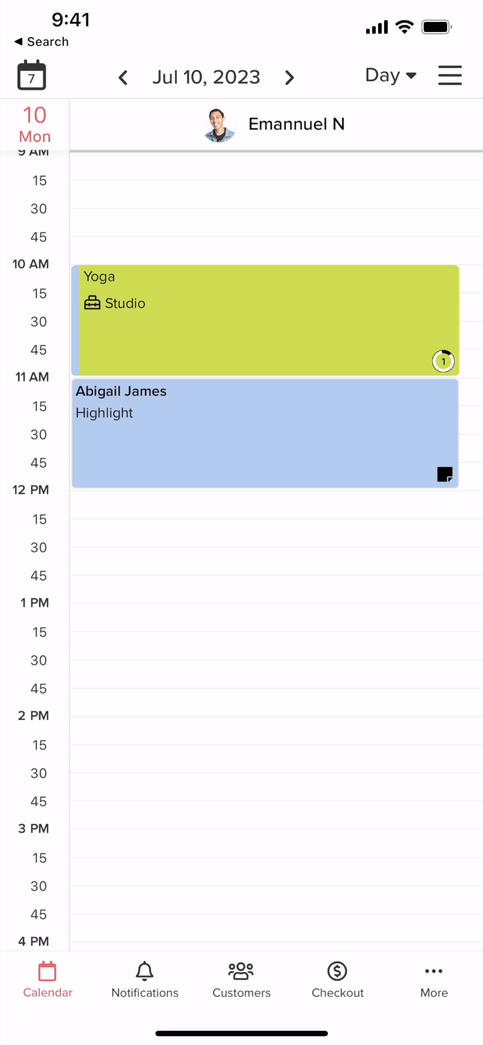
left_click(278, 124)
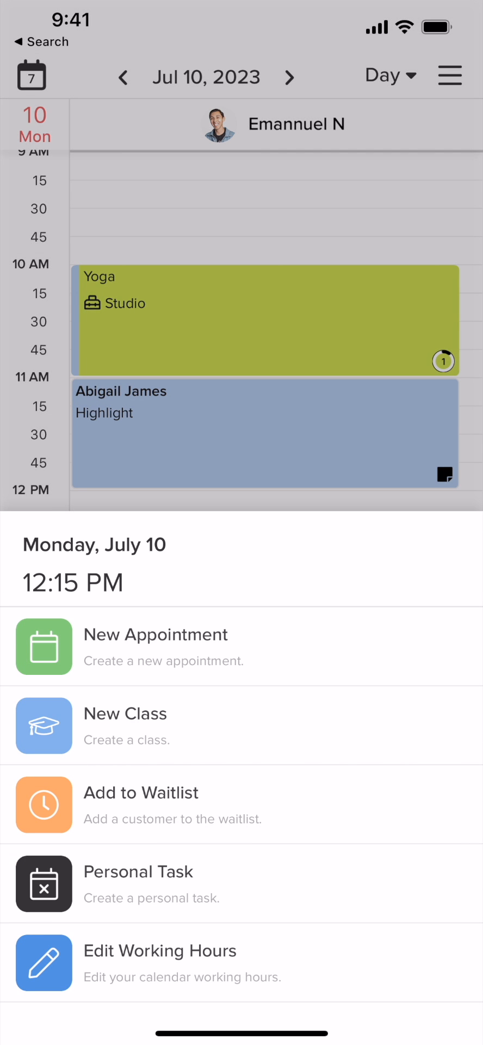
Review the New Appointment, New Class and Personal Task options, then dismiss the sheet
left_click(242, 646)
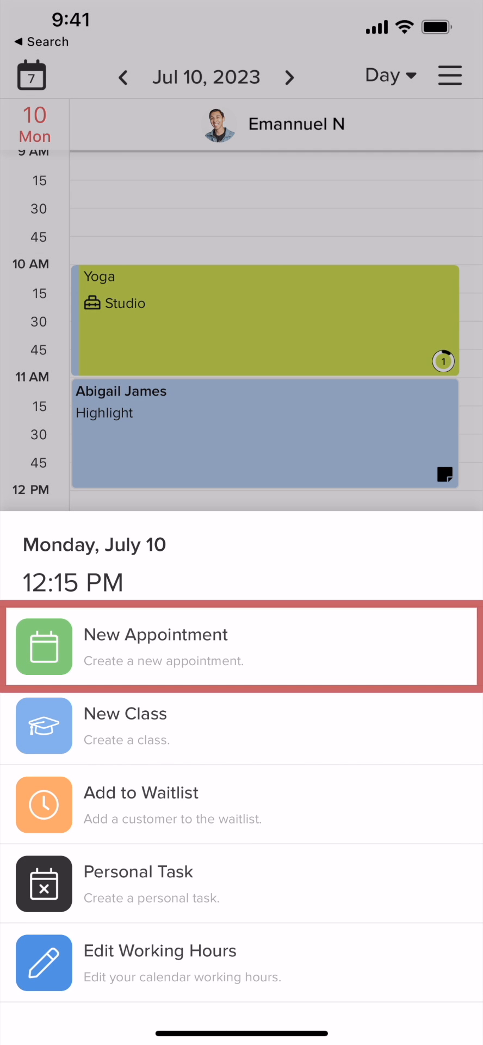
left_click(242, 725)
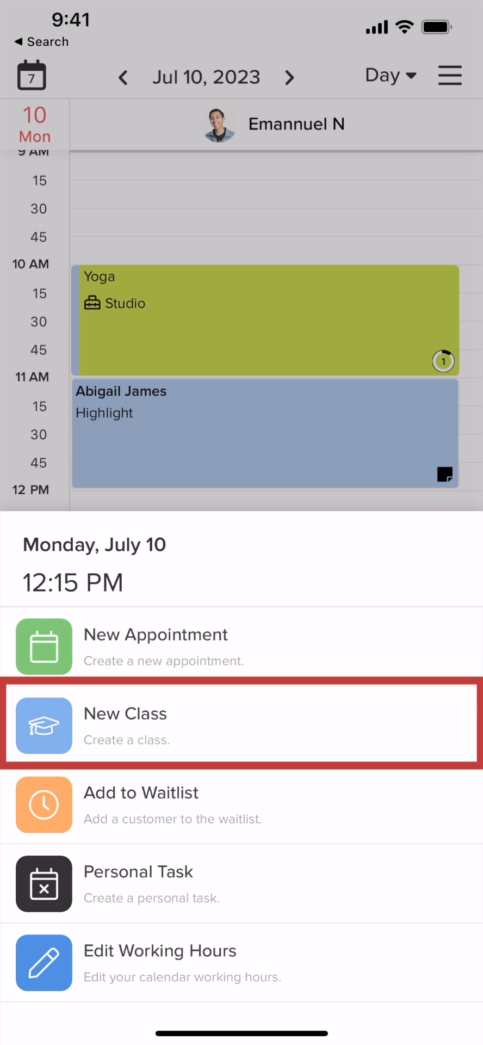
left_click(241, 804)
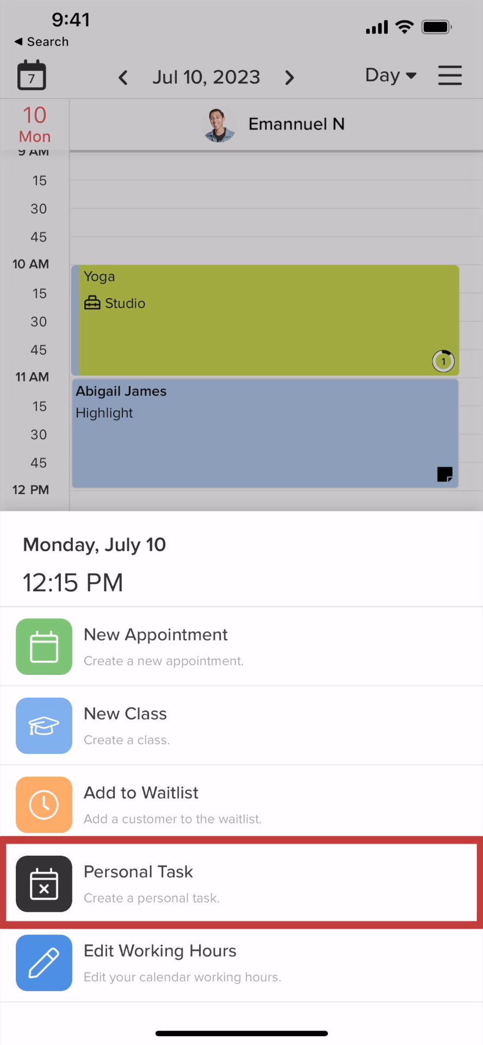
left_click(242, 963)
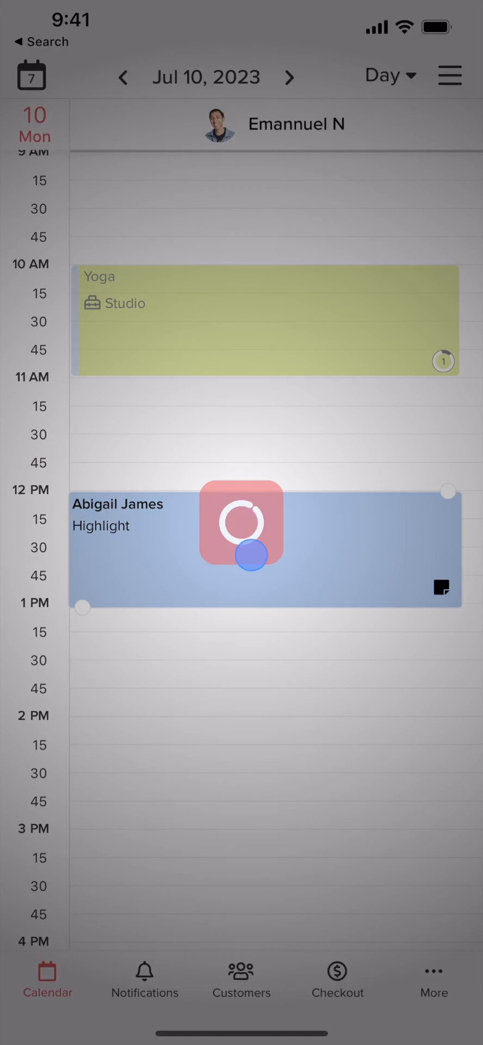
left_click_drag(252, 546, 251, 547)
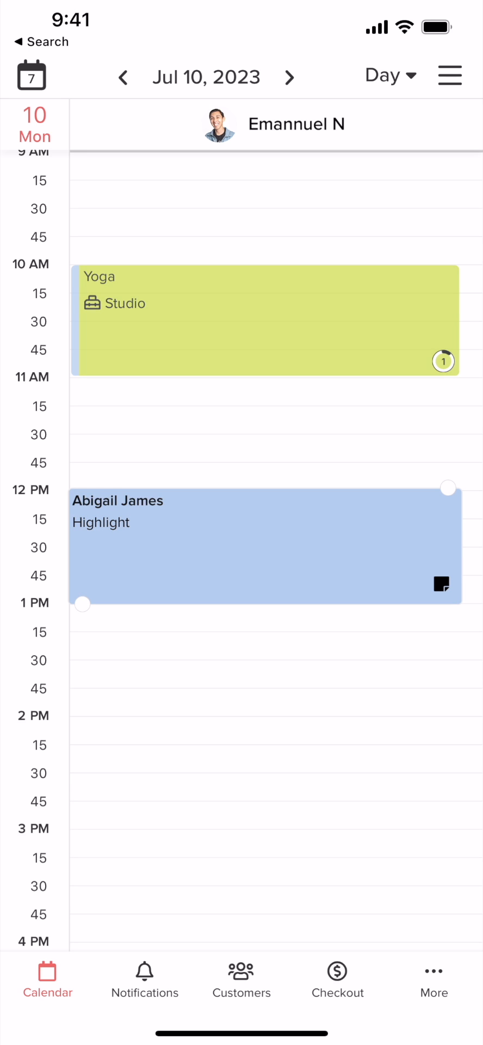
scroll("up", 3)
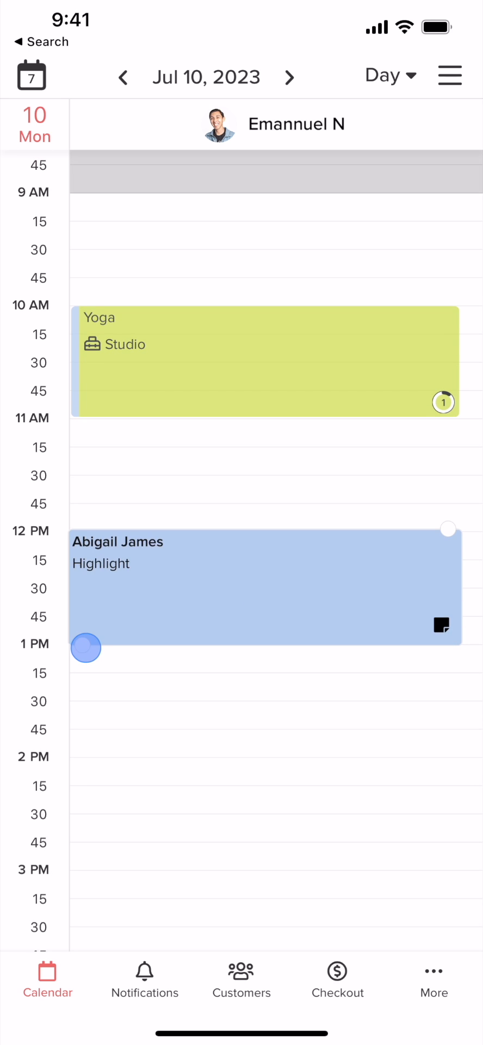
left_click_drag(86, 647, 81, 727)
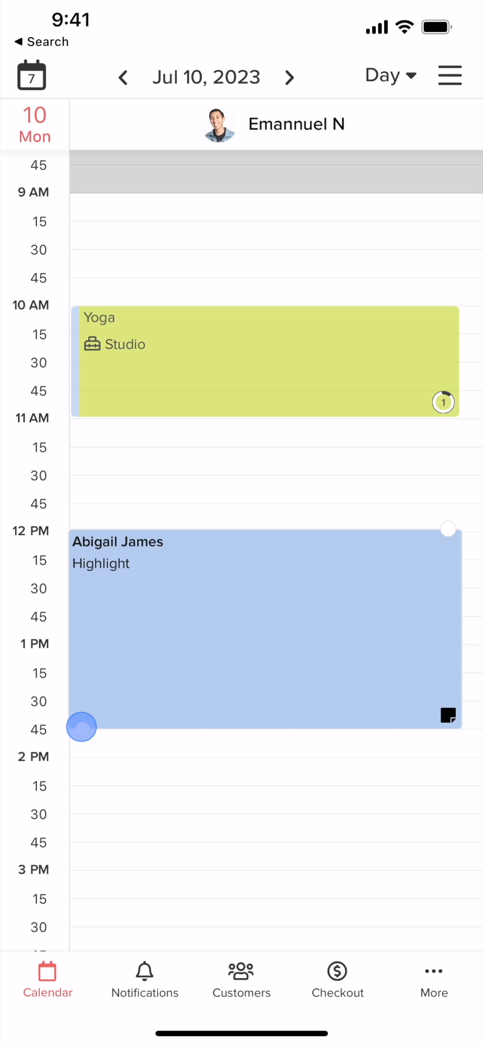
left_click_drag(82, 726, 81, 693)
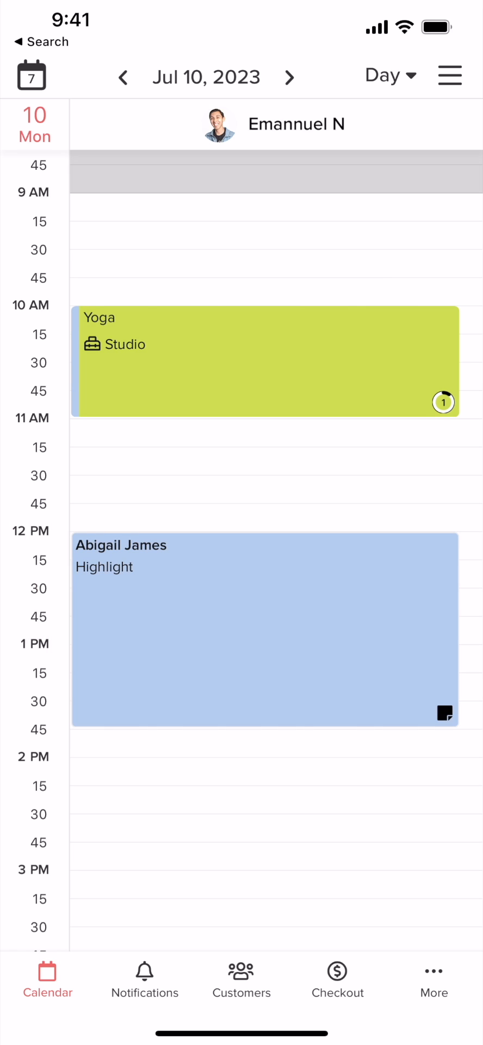